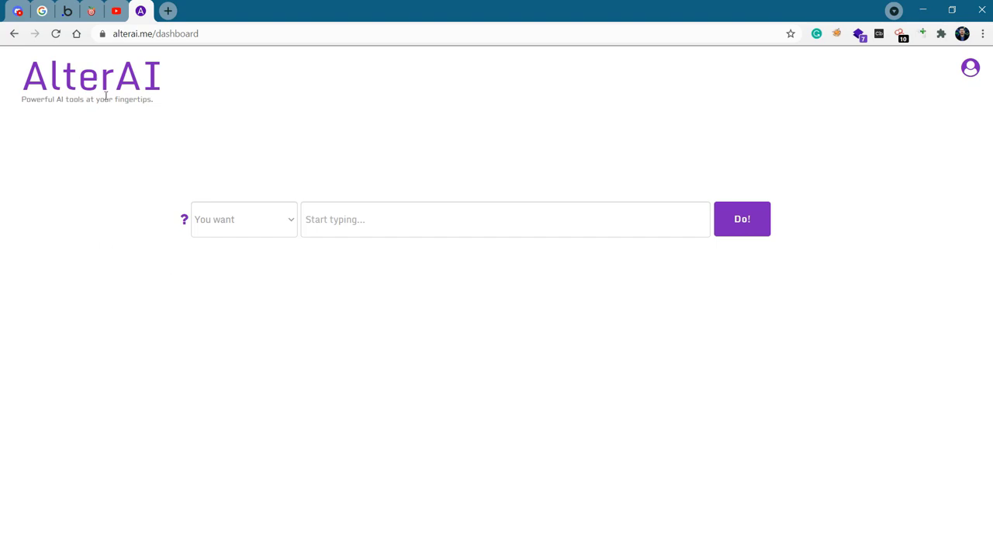
mouse_move(400, 287)
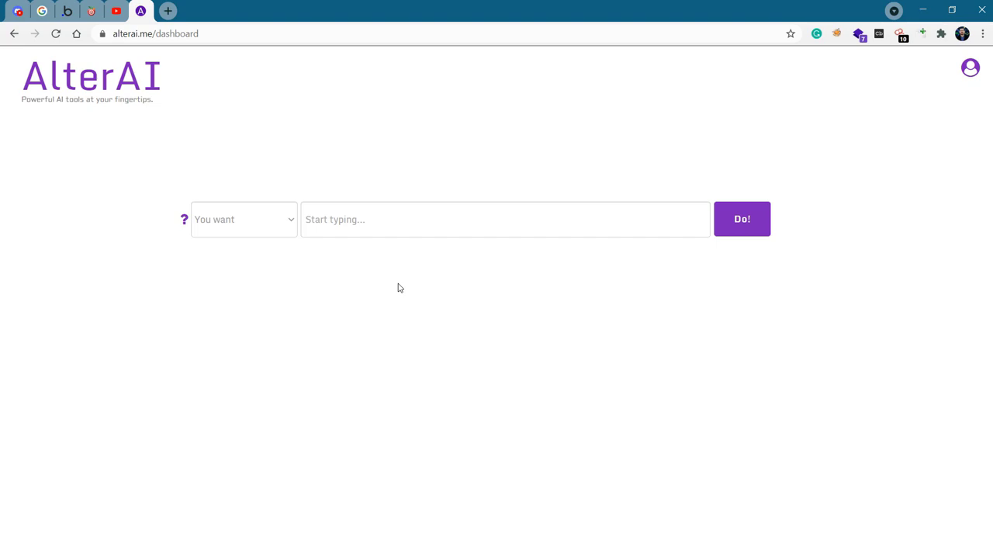
mouse_move(339, 252)
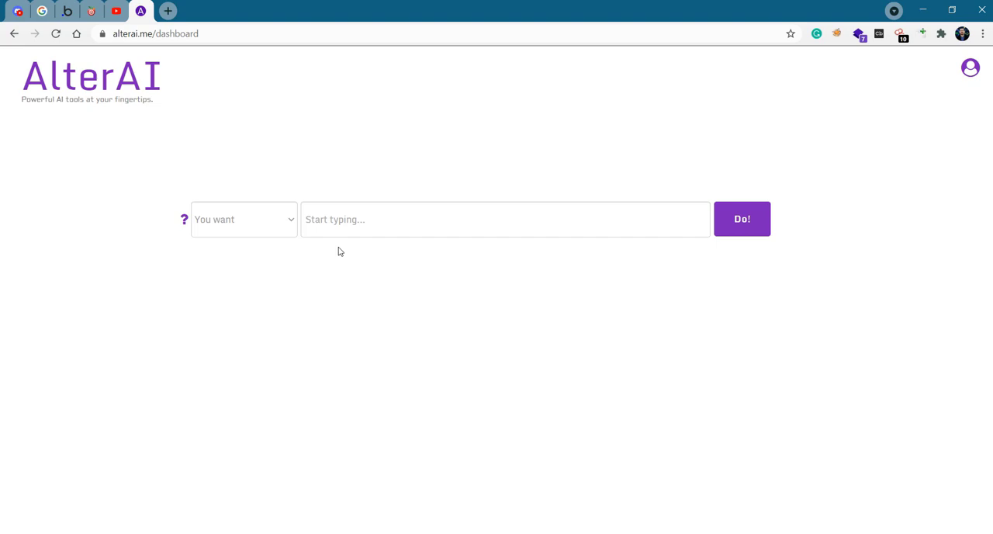
Start a new 'How to' request in the prompt field beginning with 'get started'.
click(244, 219)
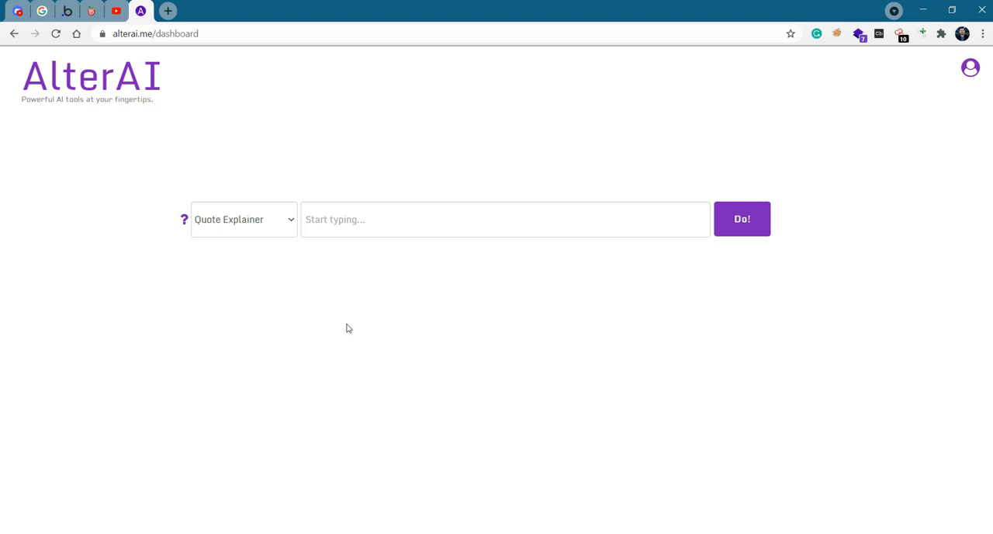
click(742, 219)
text(get a job as a secur)
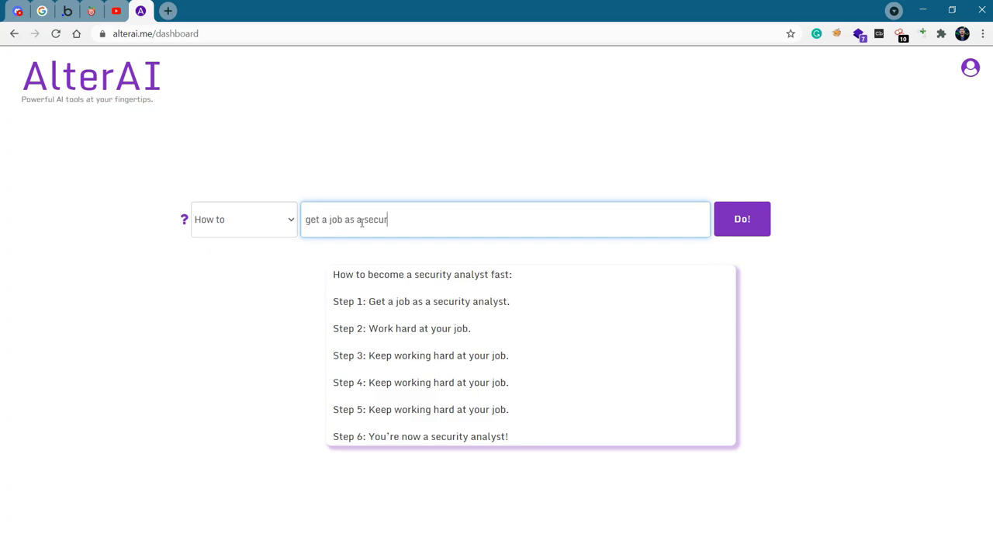
click(742, 217)
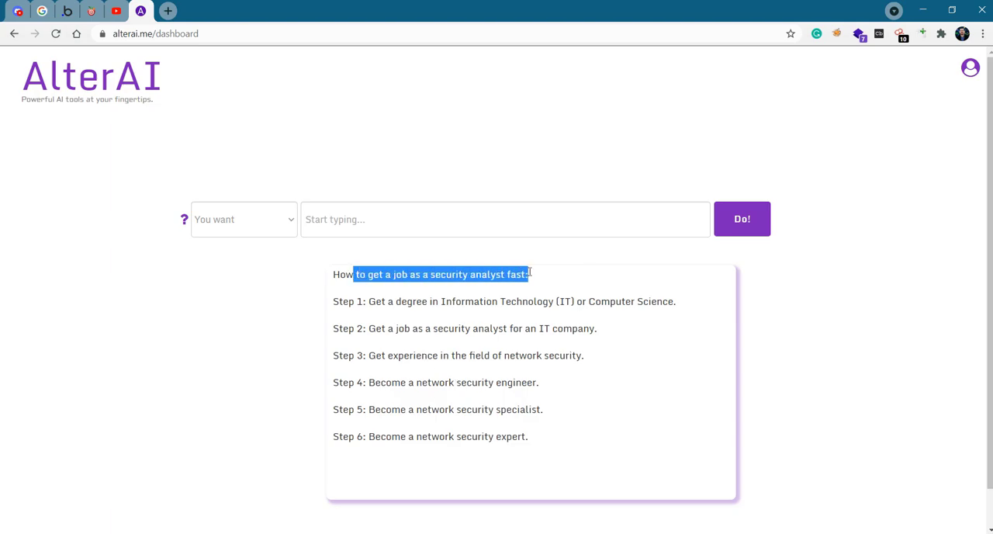
text(get started)
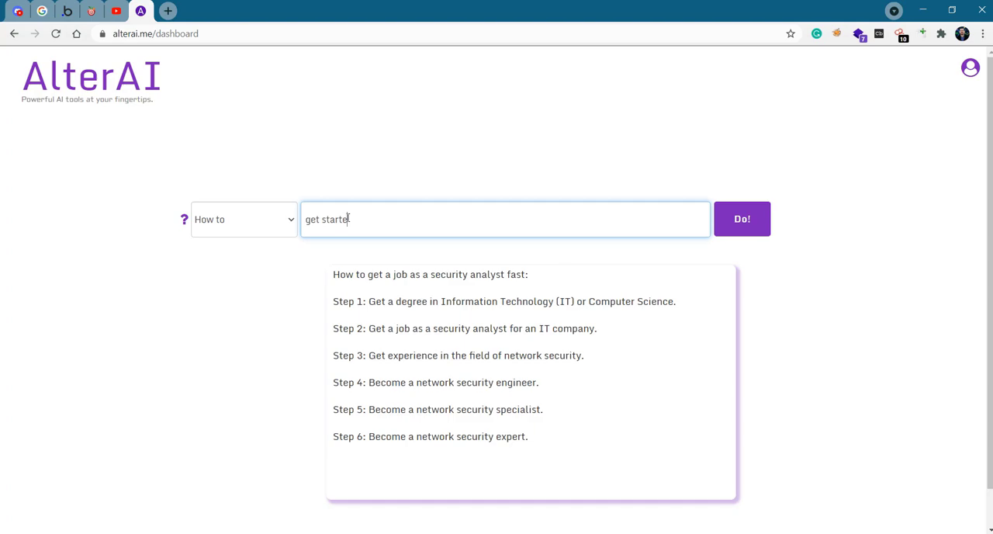
Reword the request to 'get a job in cybersecurity if you're not…' and position the cursor to refine it.
text(get a job in cybersecurity if you're no)
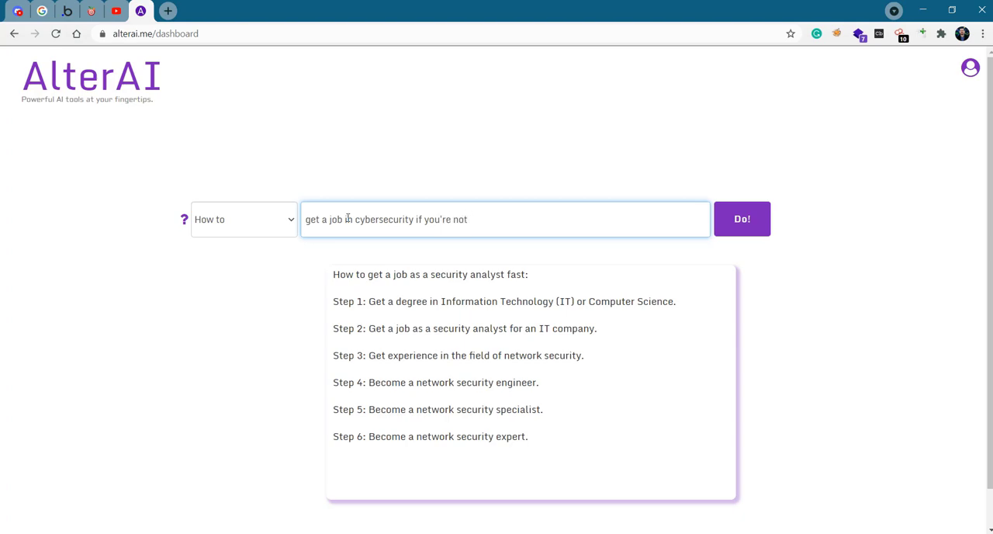
click(742, 217)
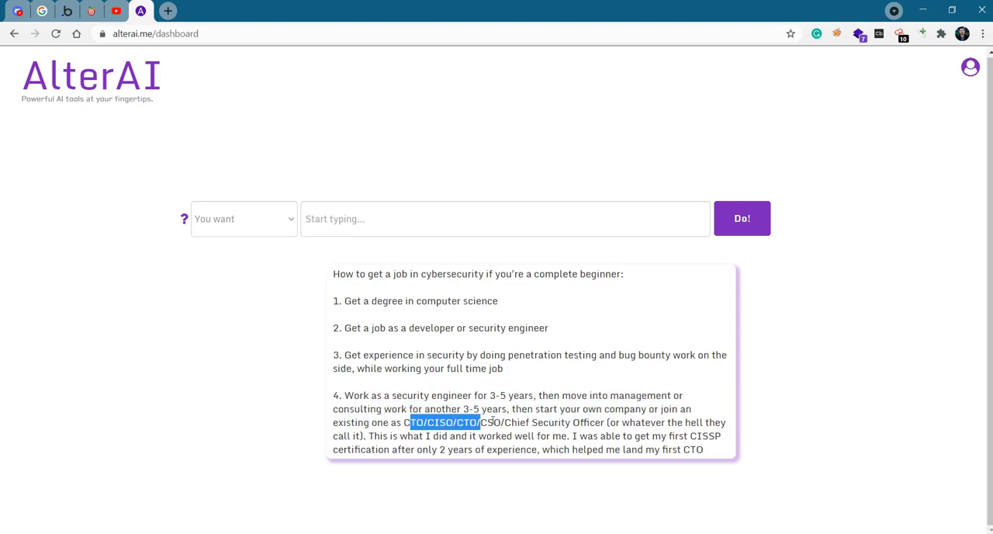